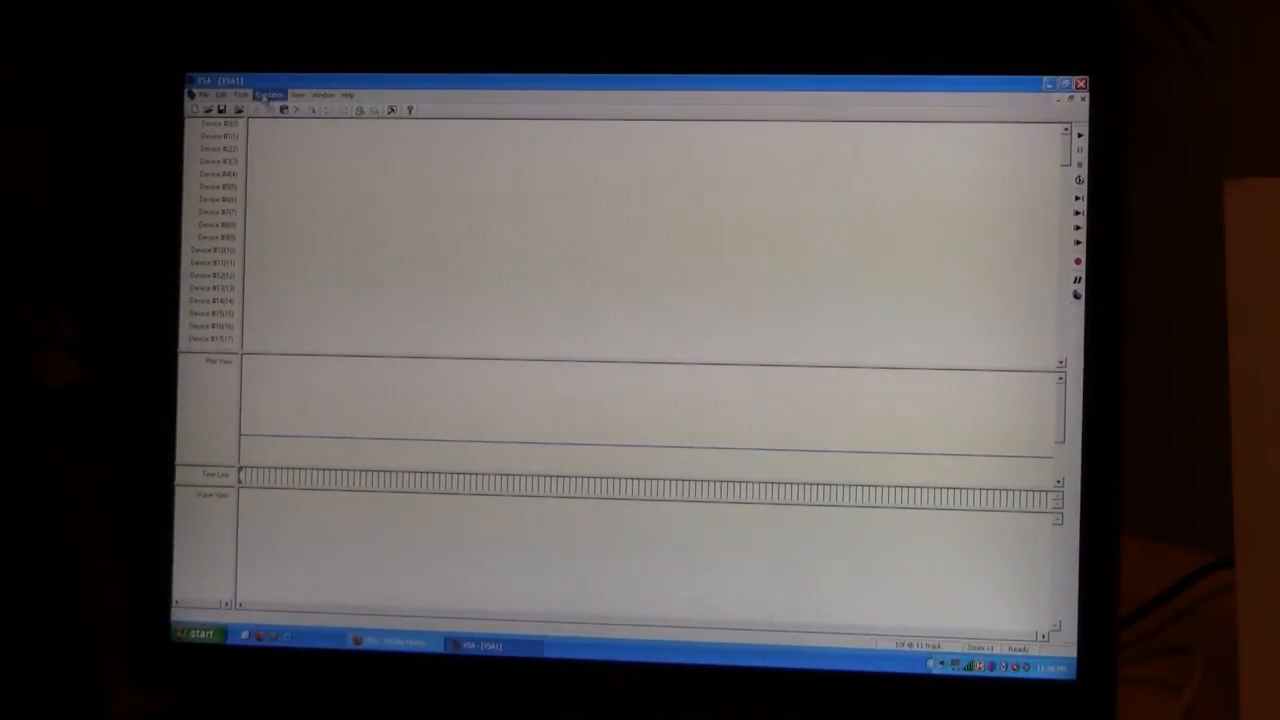
Make track 1 a DMX Dimmer on the ENTTEC DMX port and confirm its position limits.
left_click(240, 94)
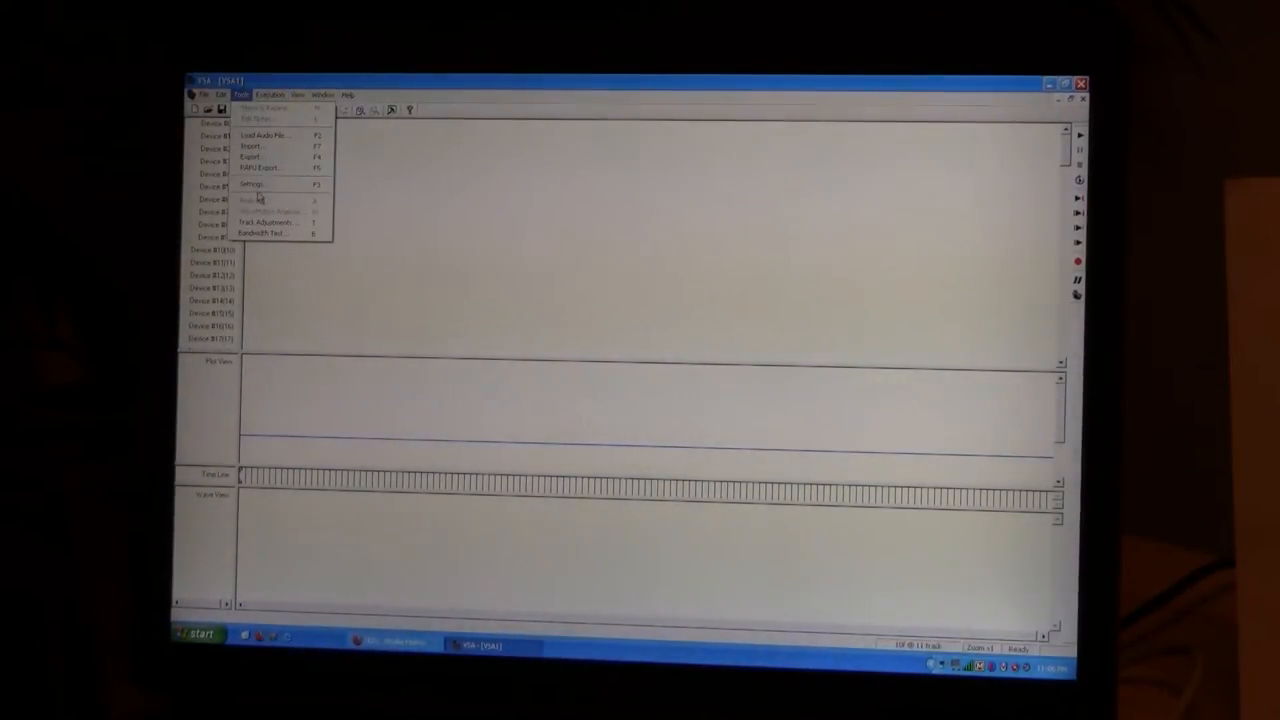
left_click(252, 184)
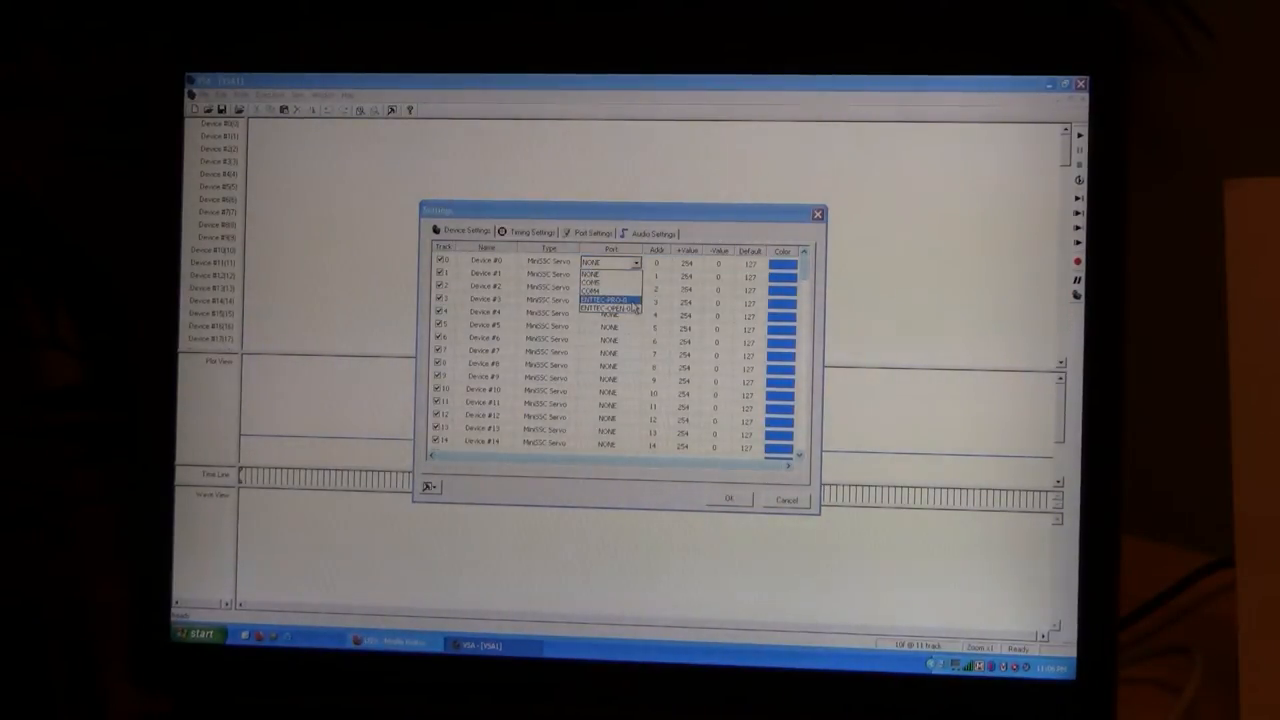
left_click(616, 304)
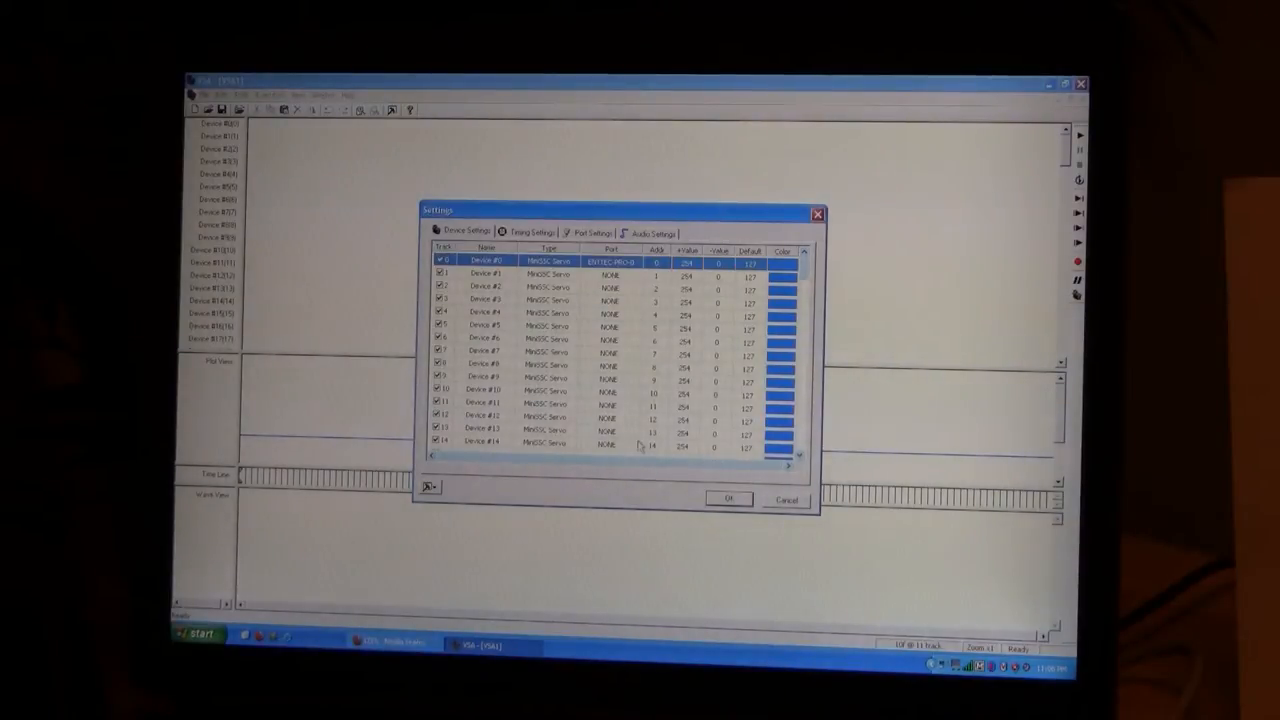
left_click(572, 262)
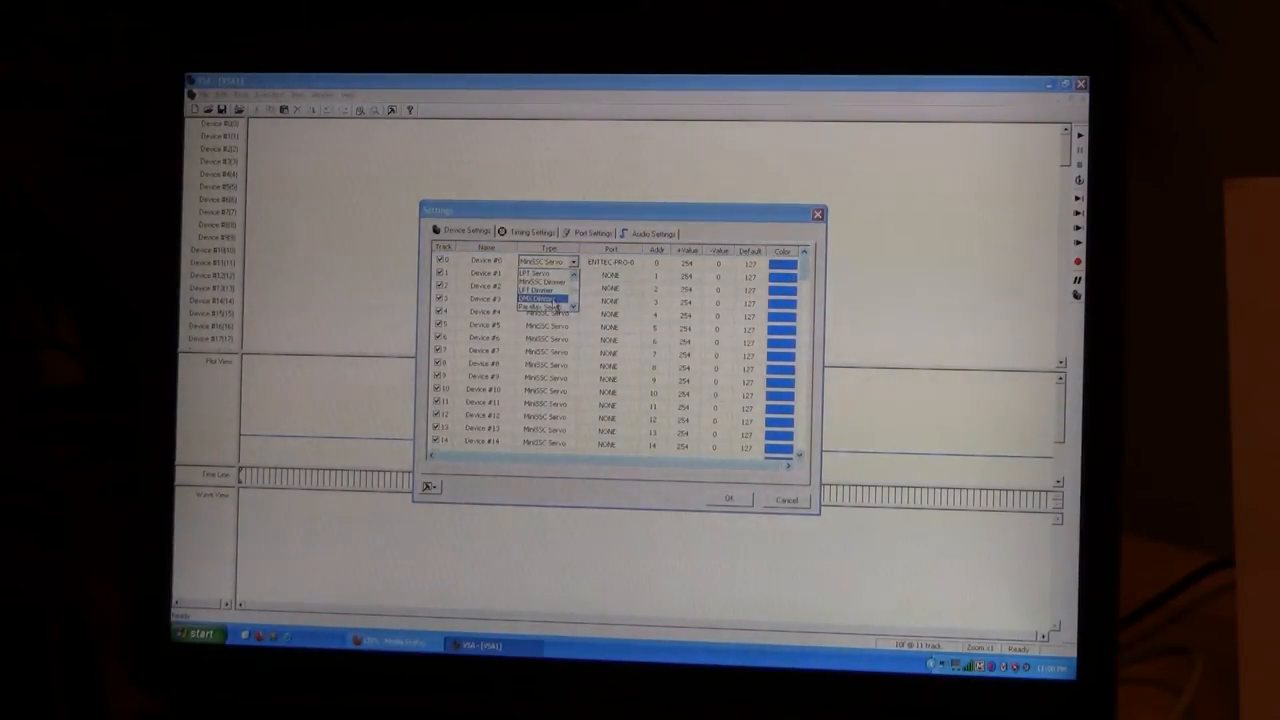
left_click(548, 298)
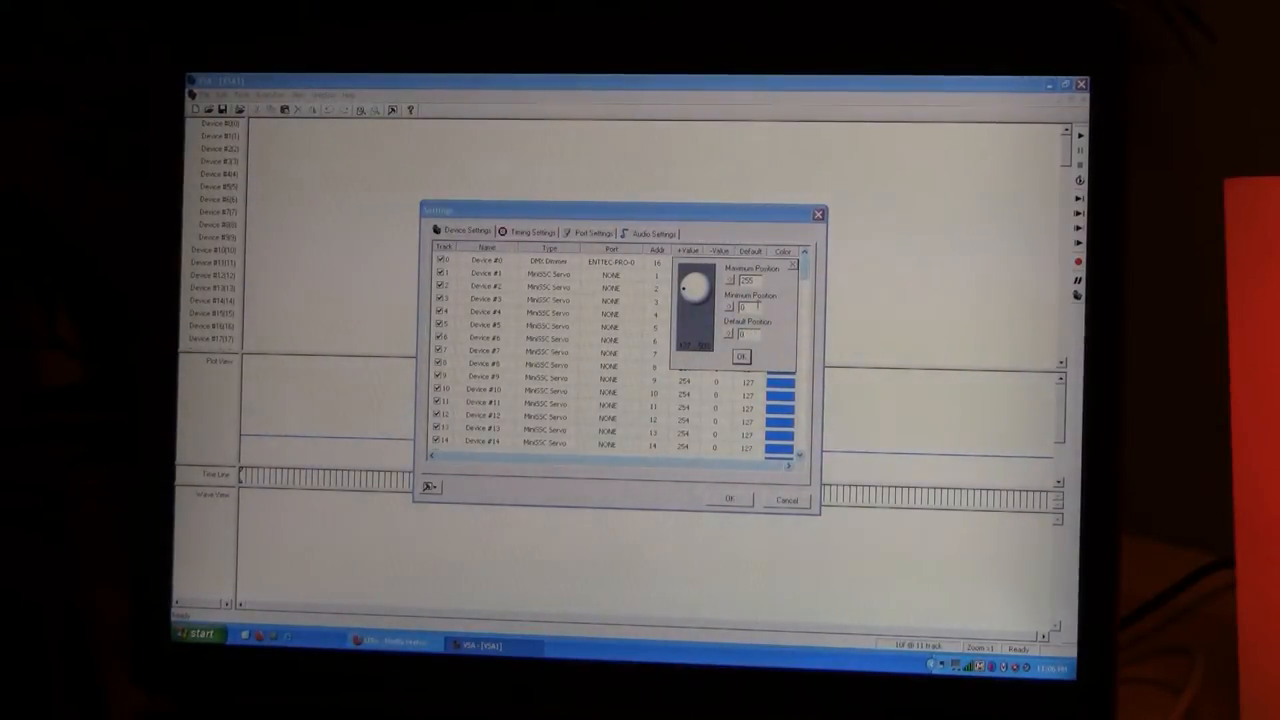
left_click(740, 356)
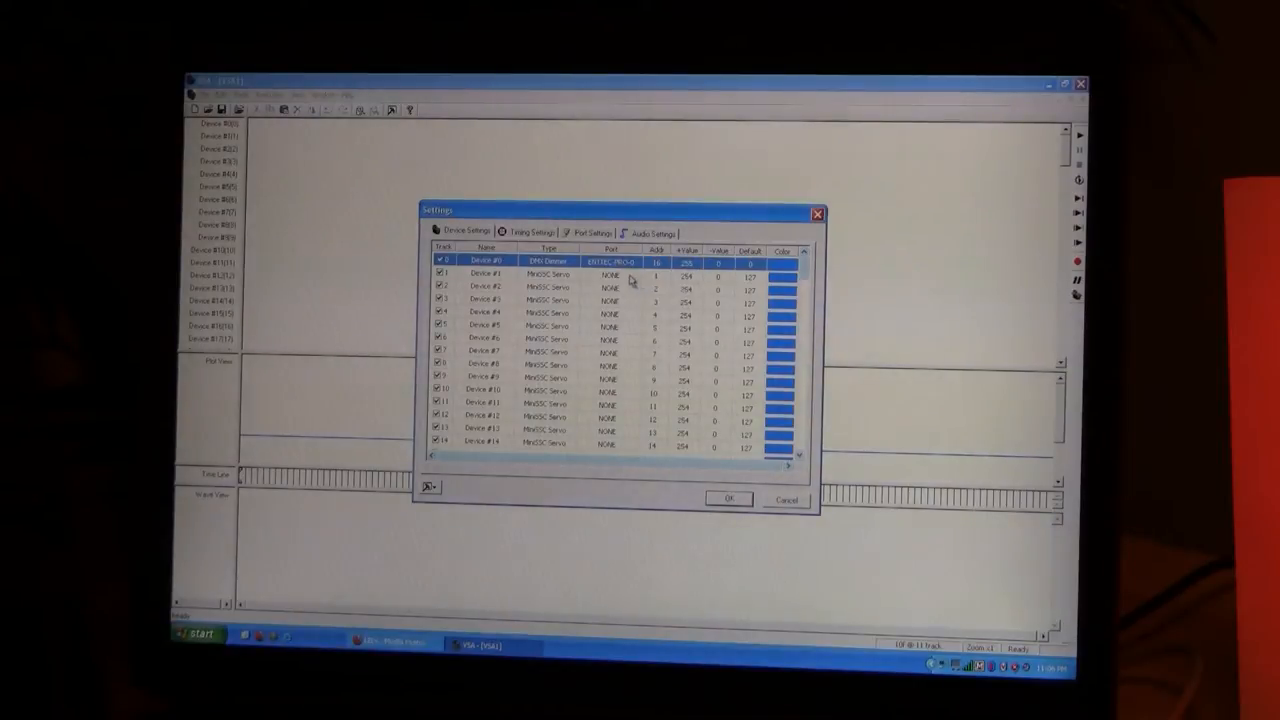
left_click(490, 276)
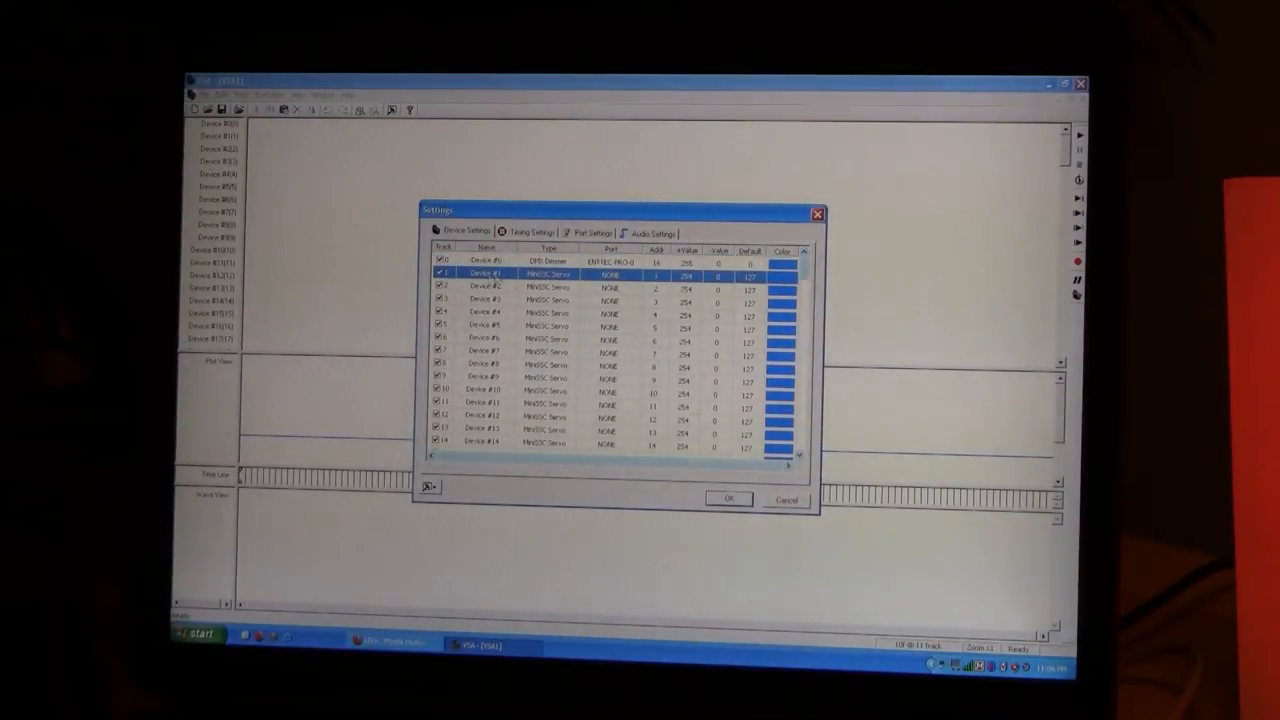
Make tracks 2 and 3 DMX Dimmers on the DMX port and confirm track 3's position limits.
left_click(574, 276)
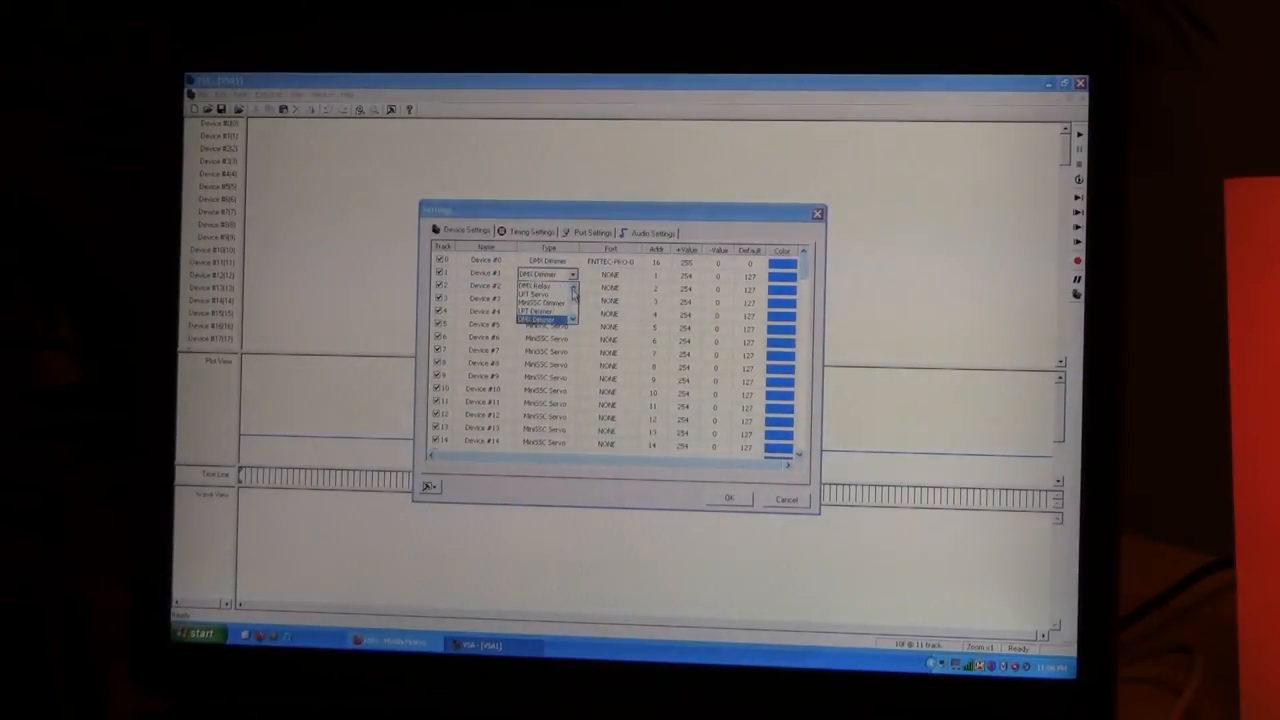
left_click(544, 320)
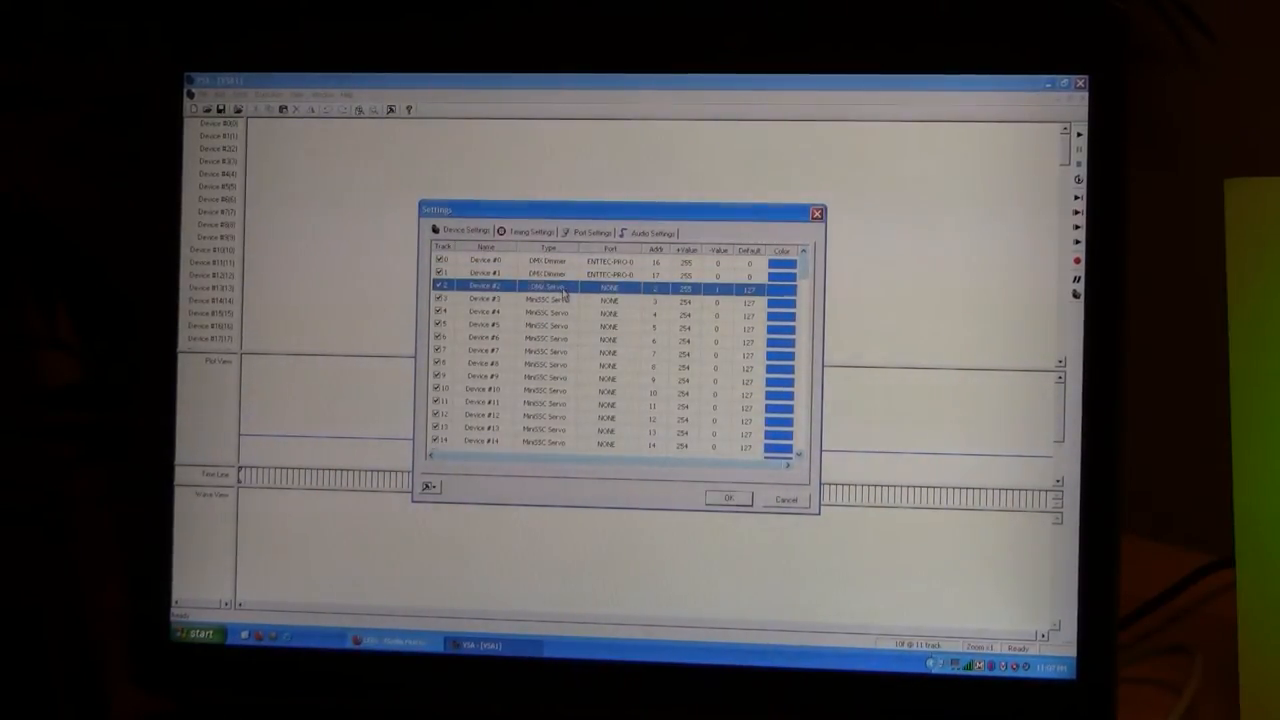
left_click(572, 288)
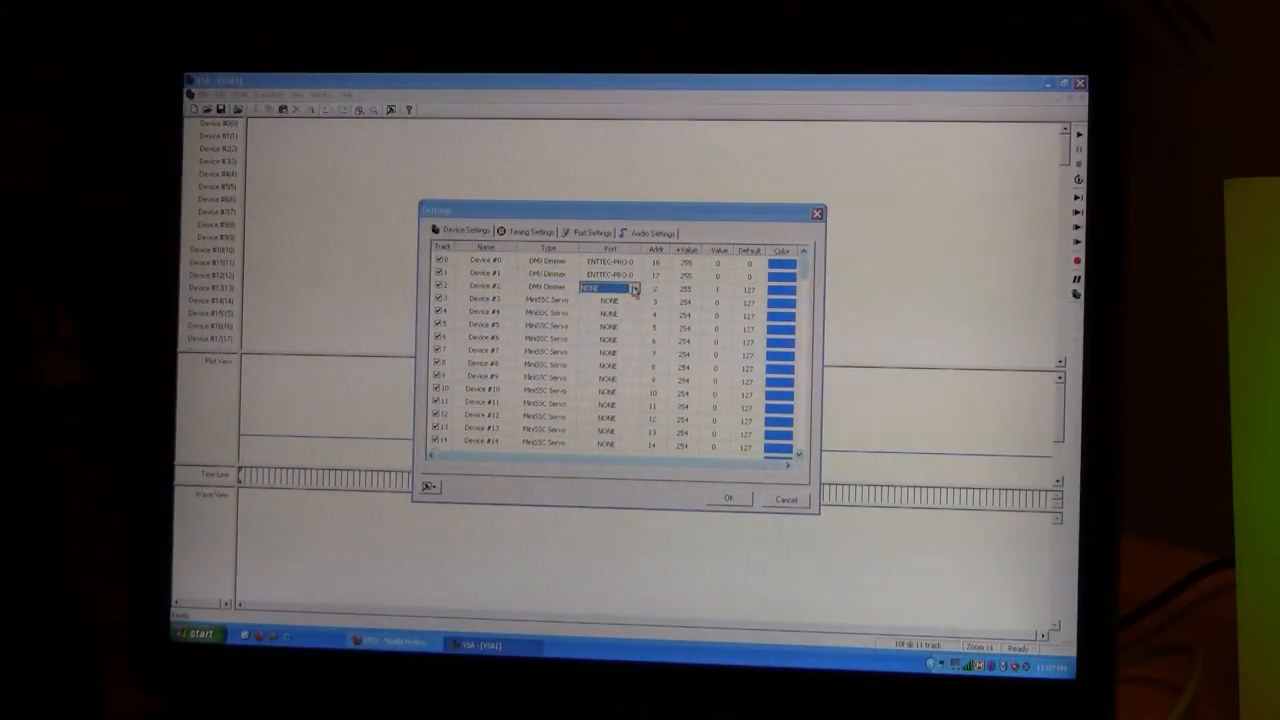
left_click(610, 288)
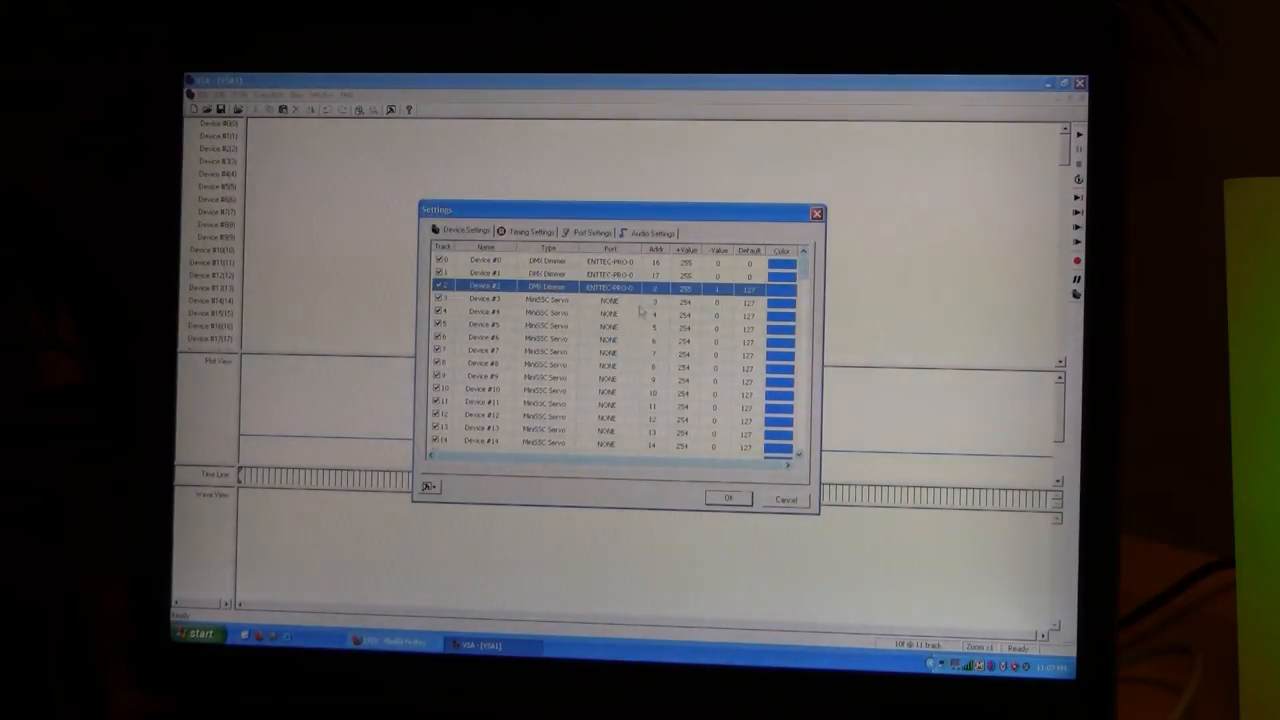
left_click(656, 288)
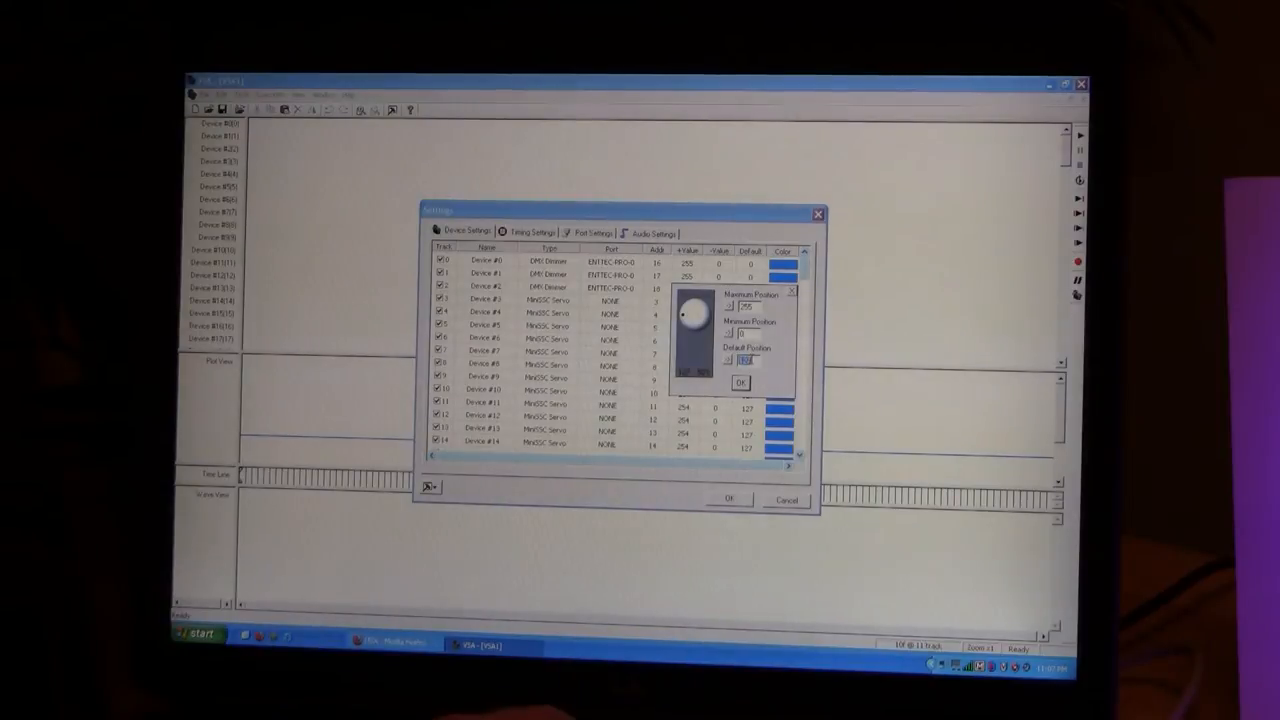
left_click(728, 500)
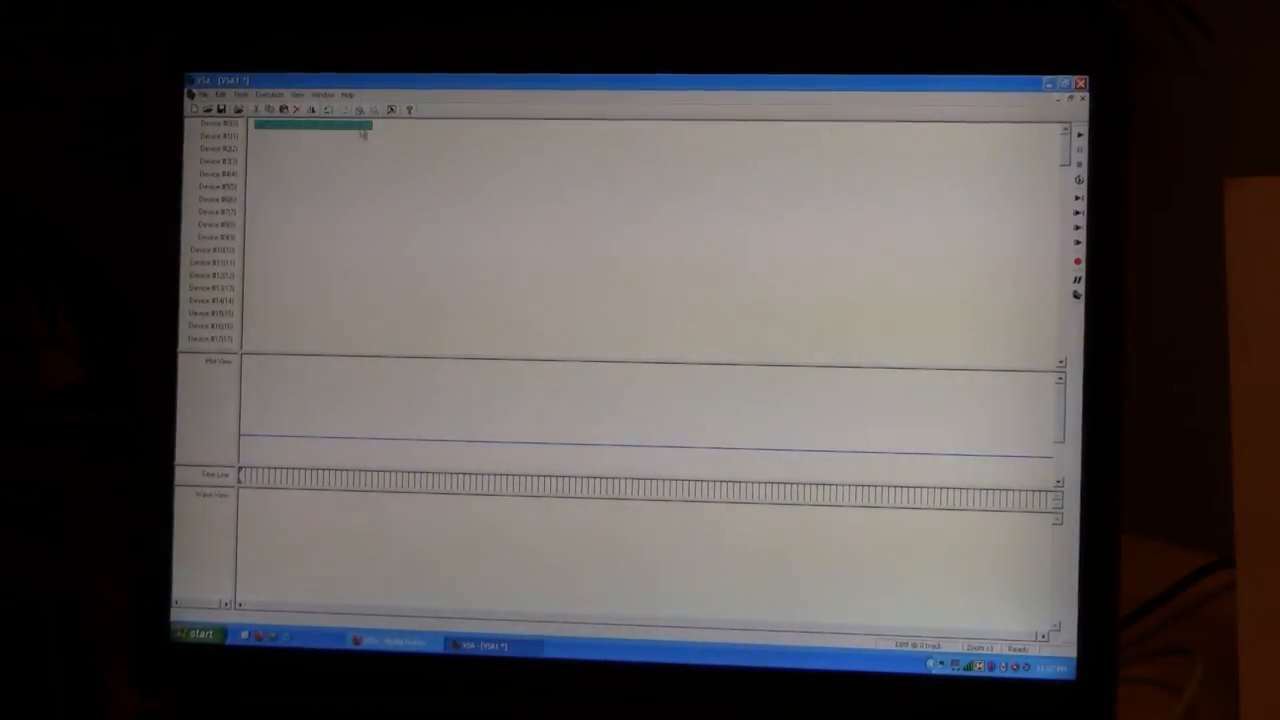
Edit the two track-1 fade events so the level ramps up, holds, then ramps down.
double_click(310, 124)
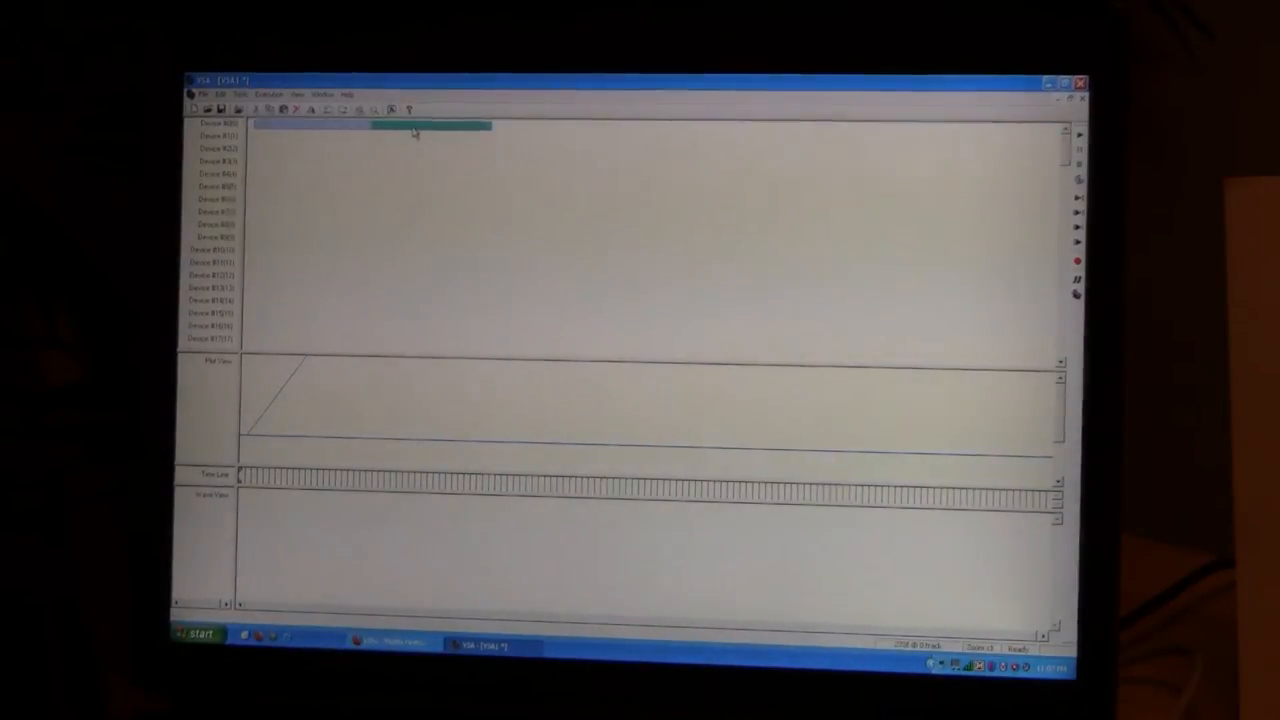
double_click(424, 124)
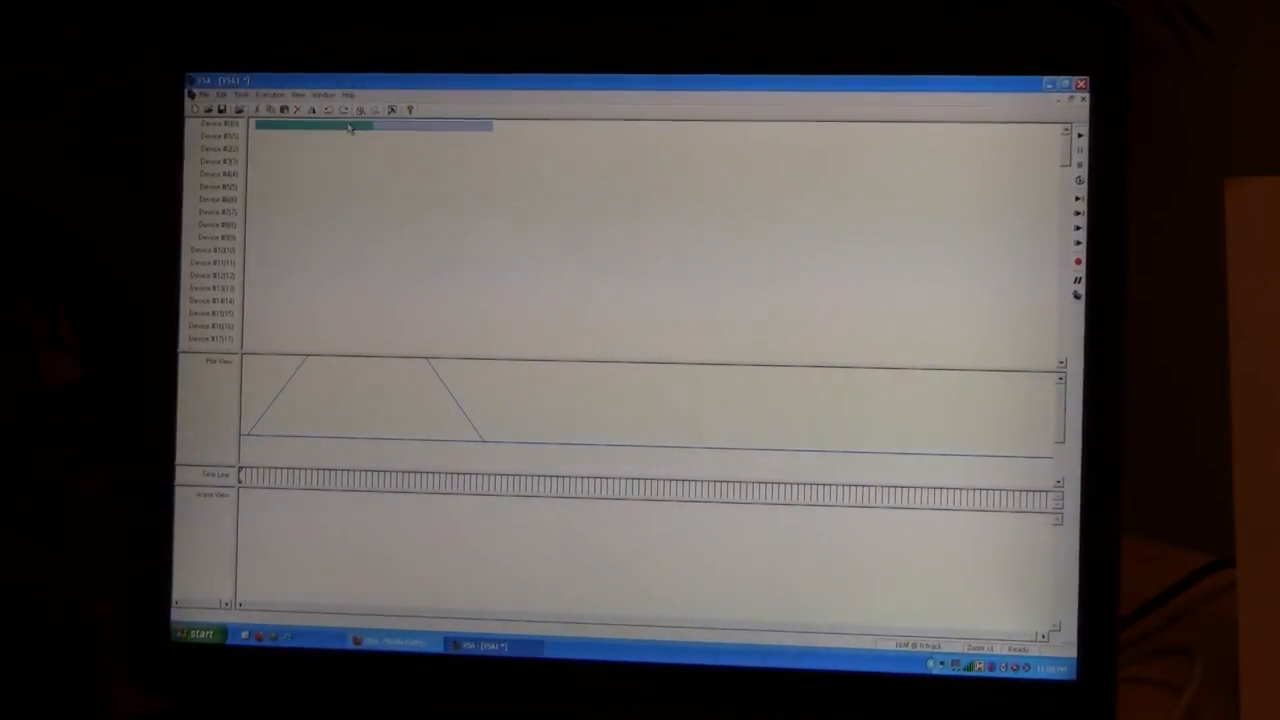
Paste the fade onto tracks 2 and 3 with Paste Here, each offset later for a staggered chase.
right_click(350, 128)
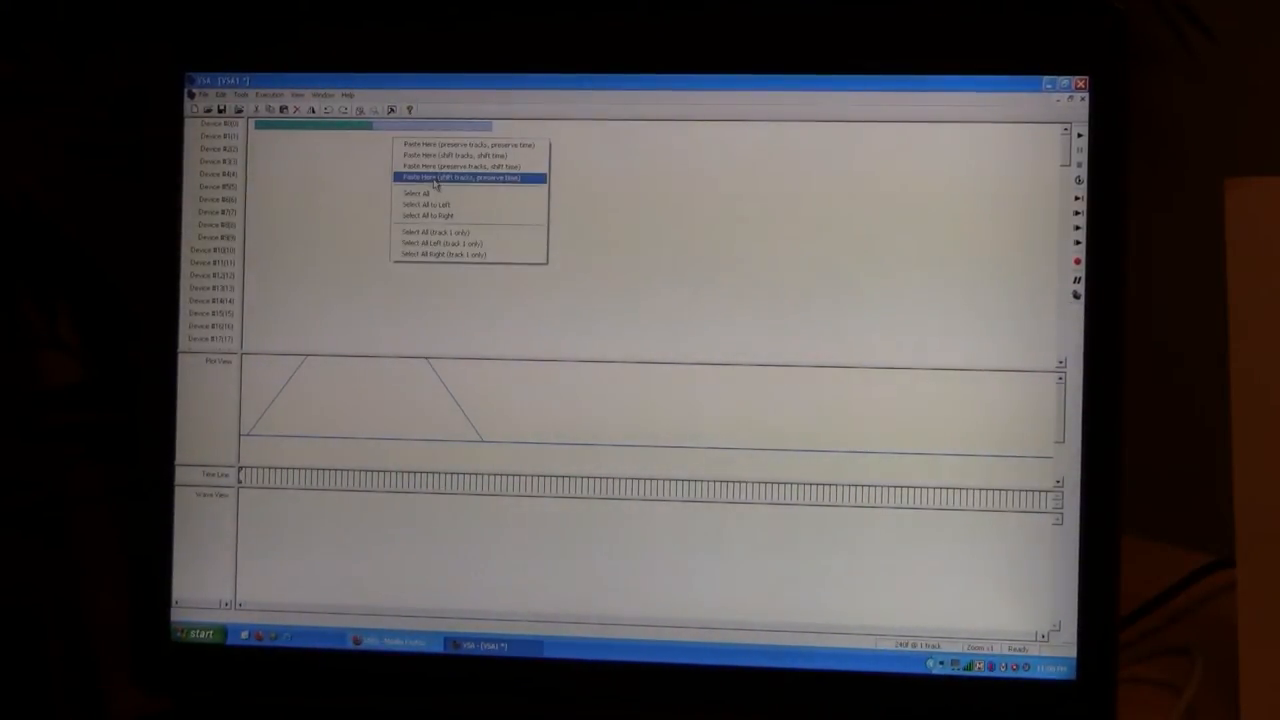
left_click(464, 176)
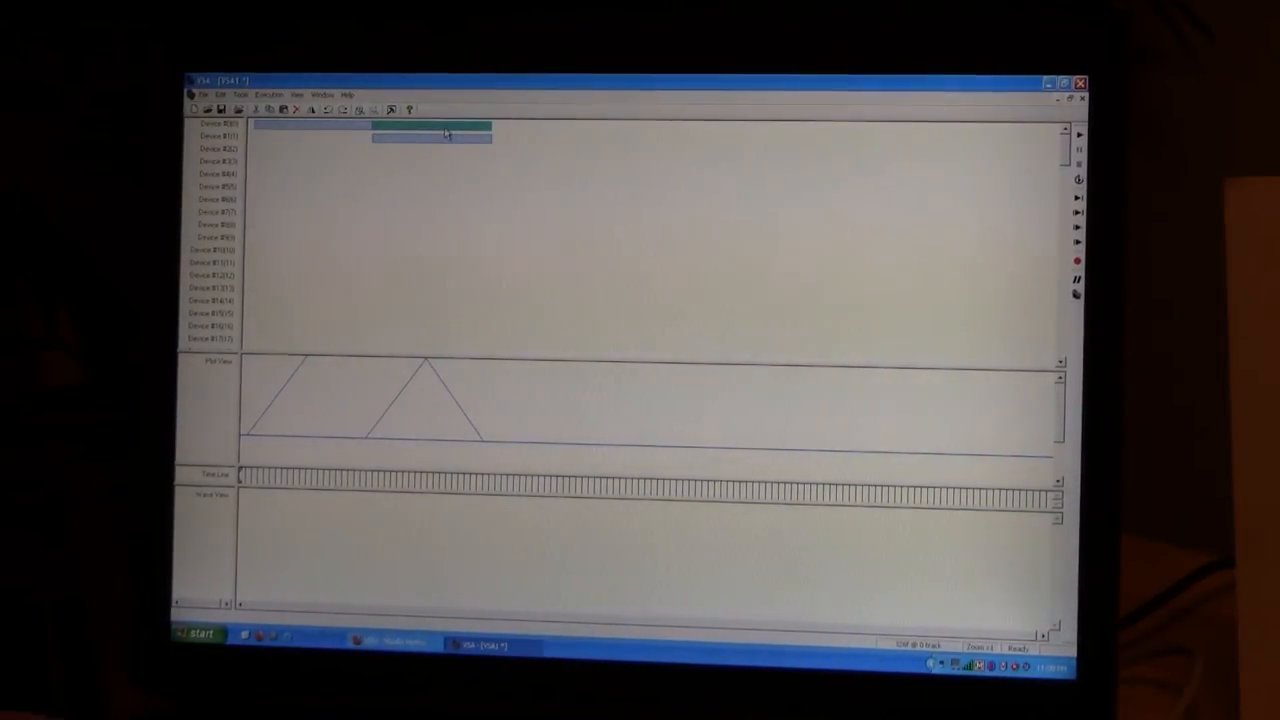
right_click(444, 132)
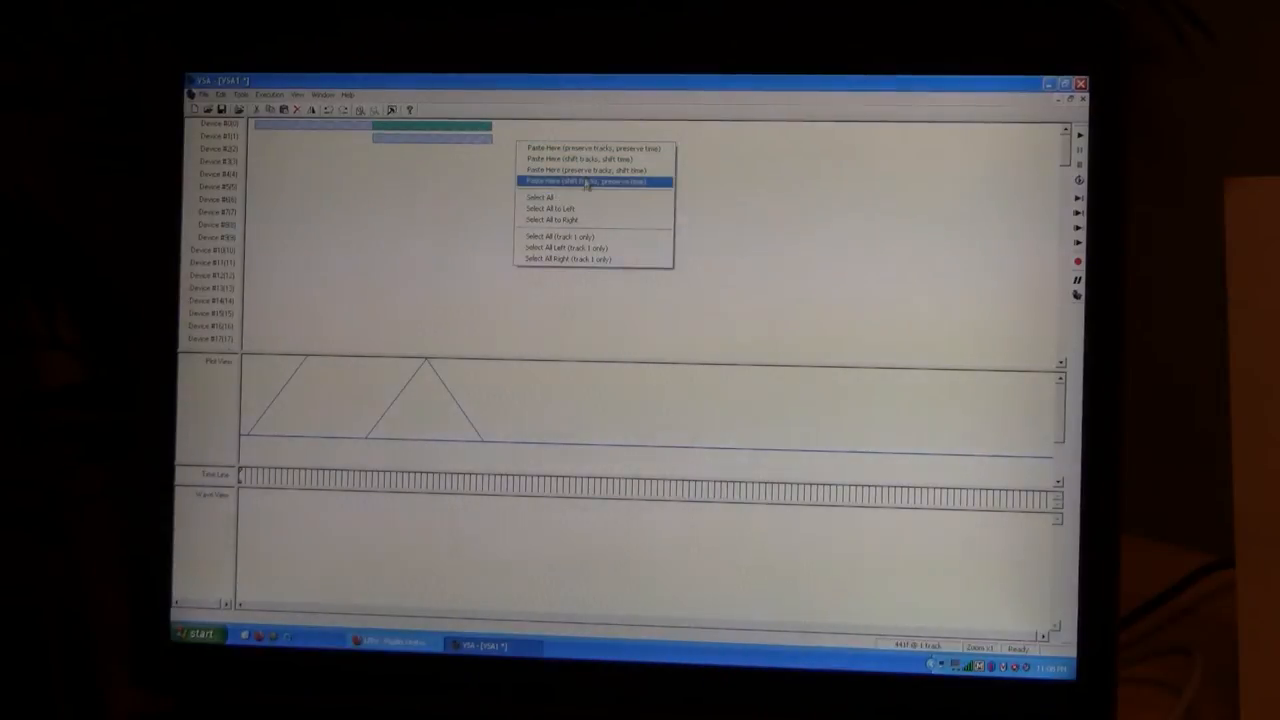
left_click(564, 180)
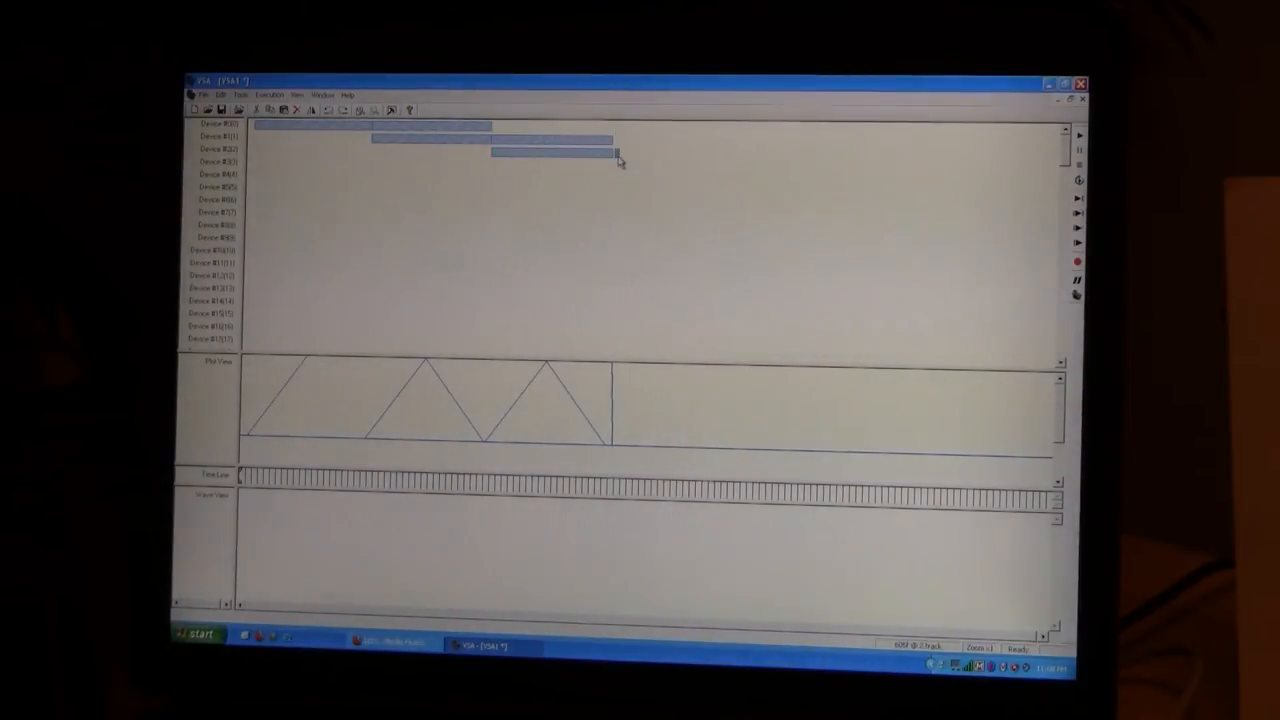
Review the track-3 fade event's start/stop times and positions and confirm them.
double_click(550, 150)
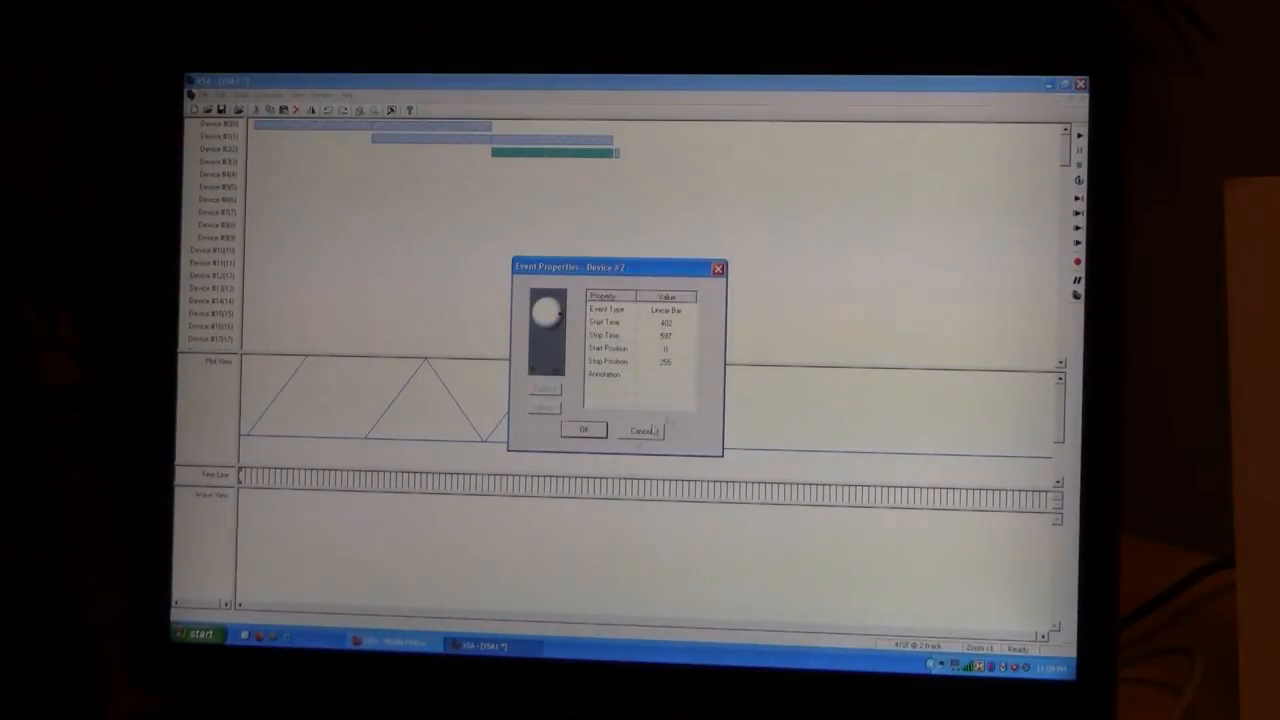
left_click(582, 430)
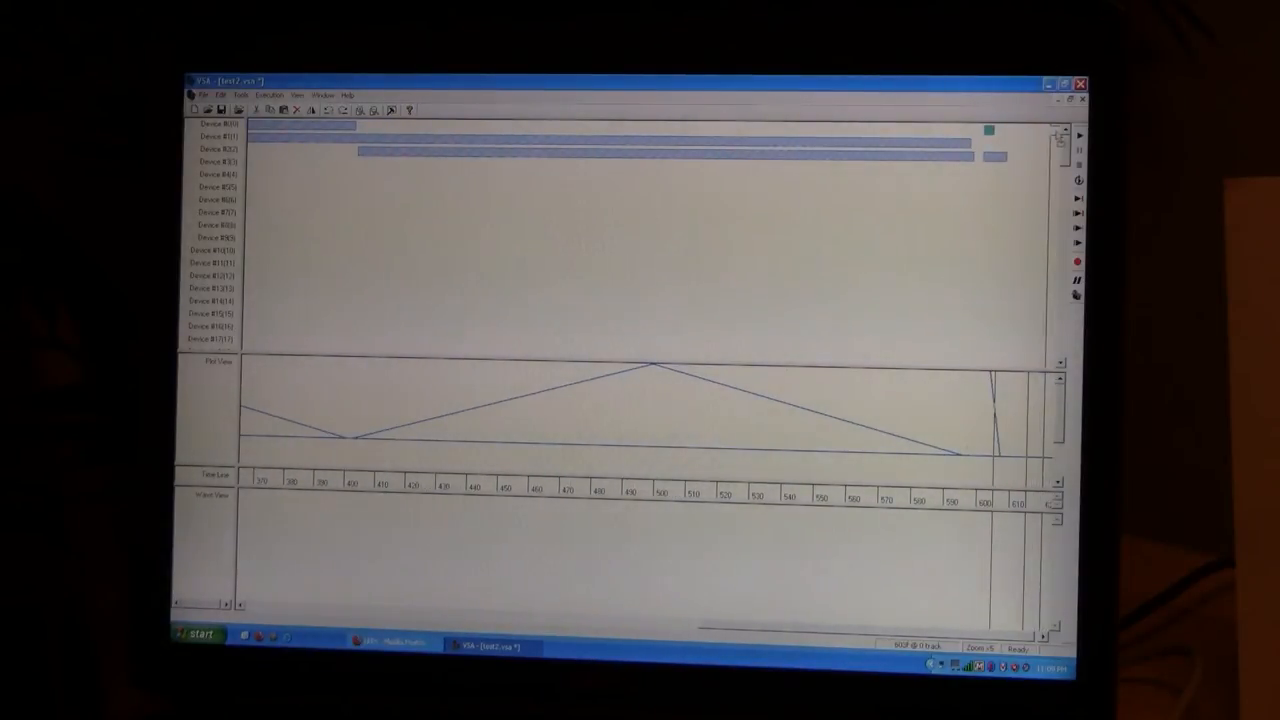
Change the next event's type to Pulse Bar and confirm its pulse settings.
scroll("right", 3)
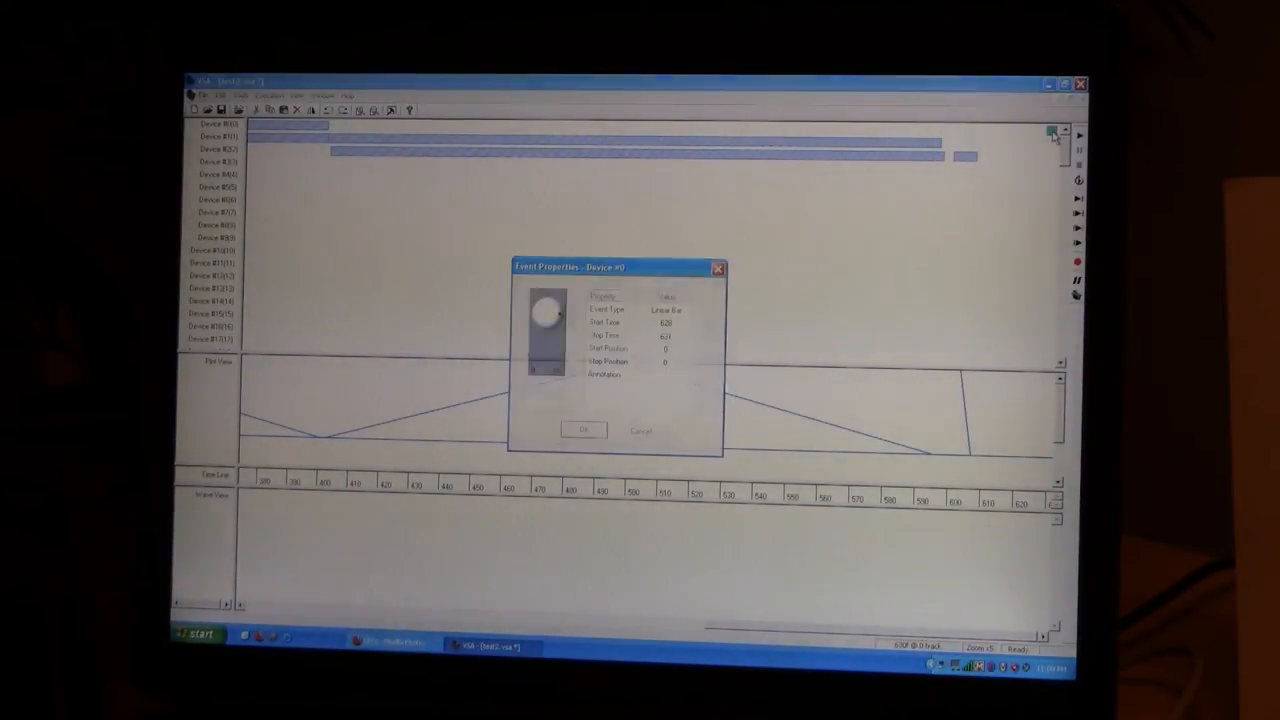
left_click(664, 310)
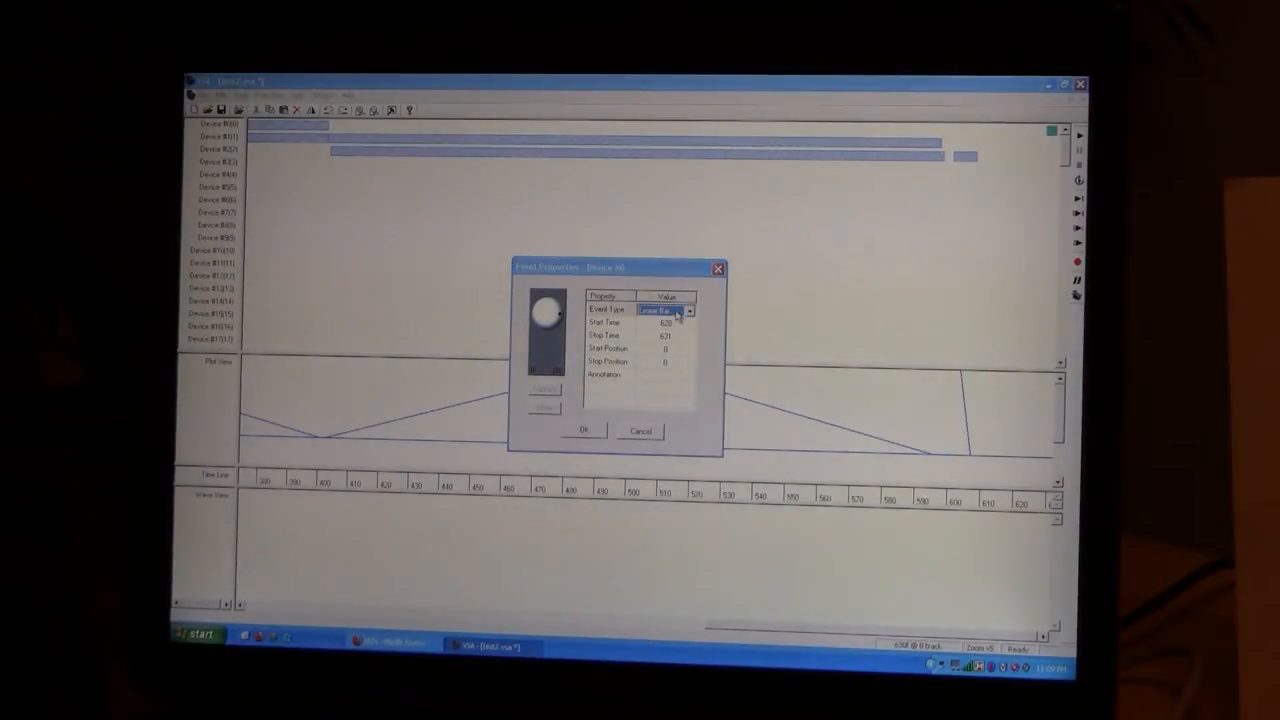
left_click(664, 308)
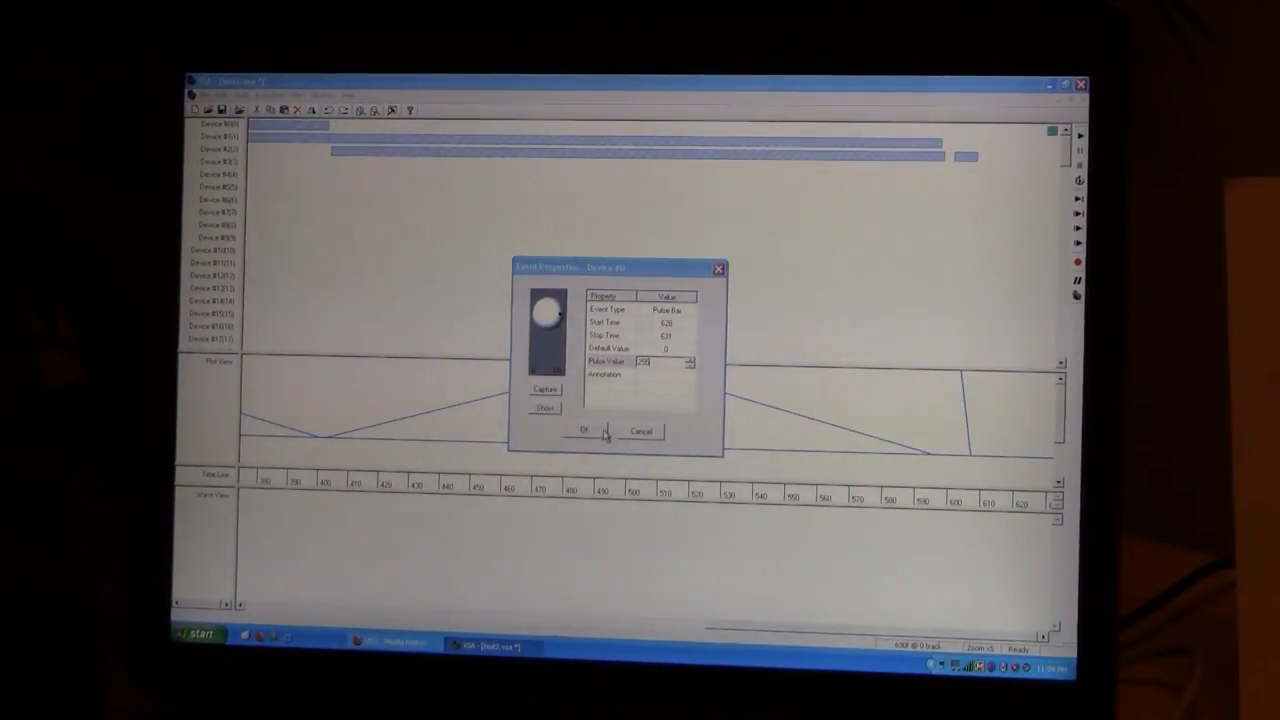
left_click(586, 432)
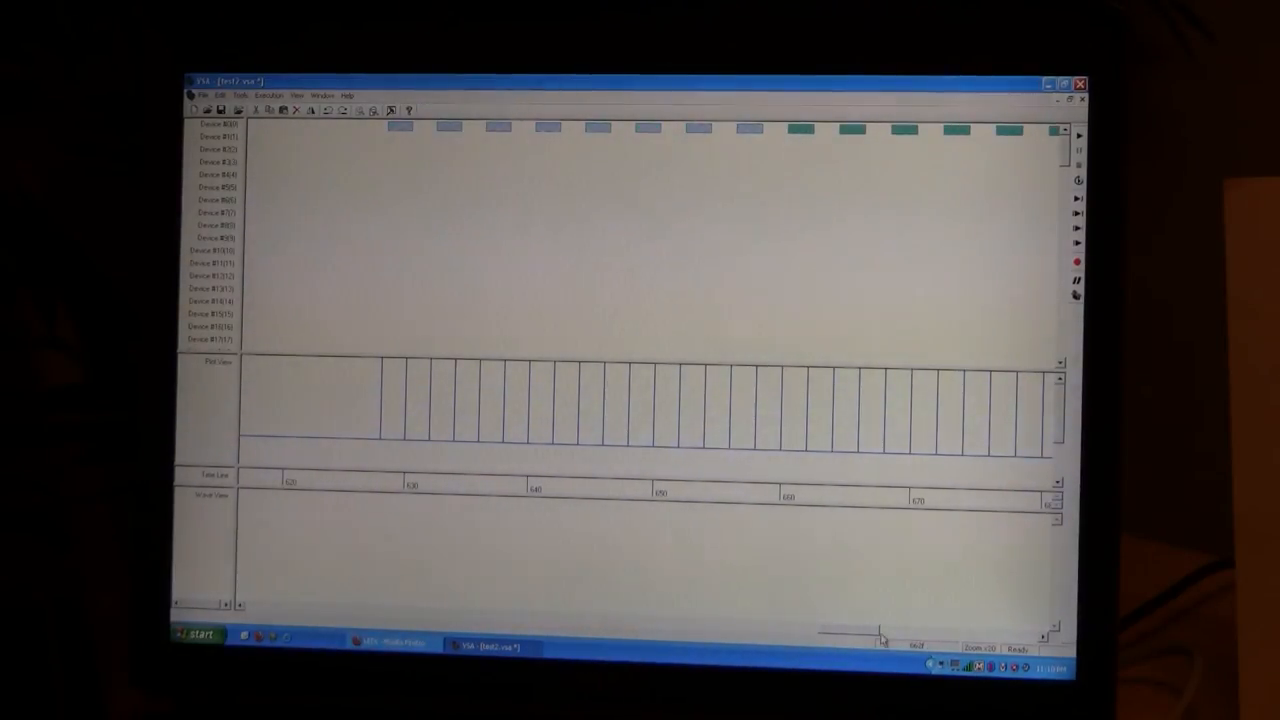
Paste the strobe pulse bars onto the next dimmer track with Paste Here.
scroll("right", 3)
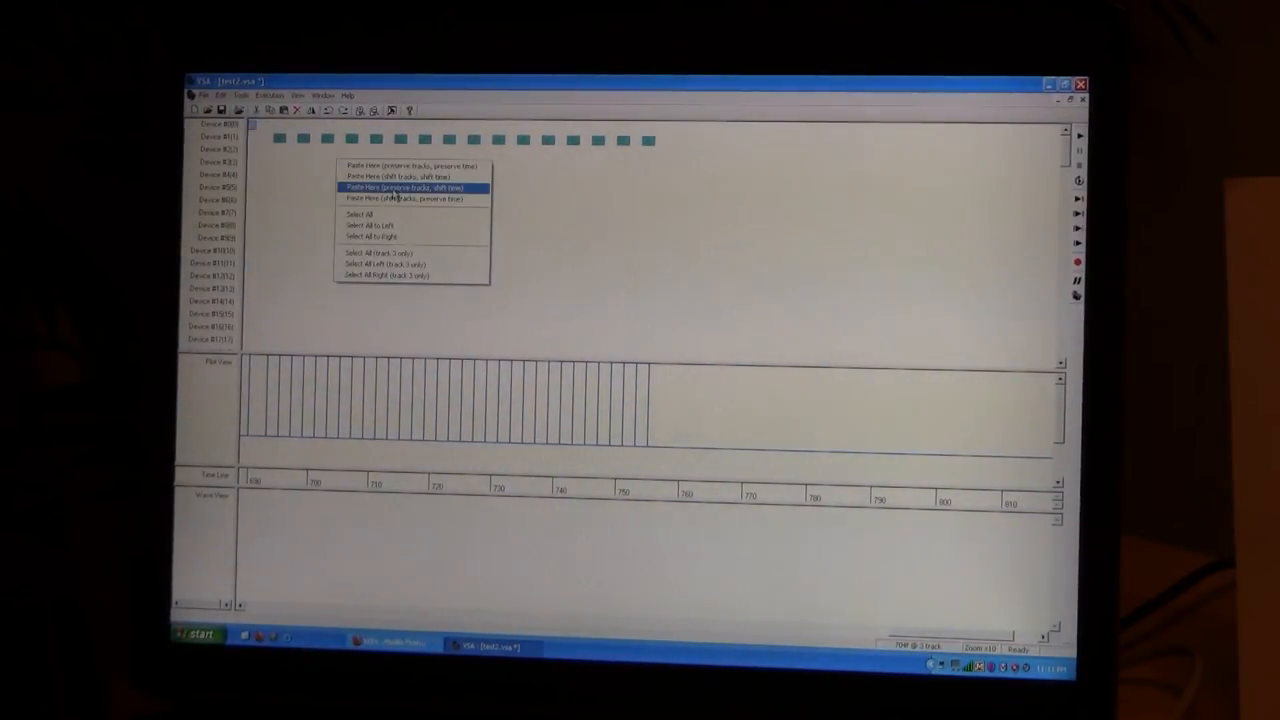
left_click(400, 188)
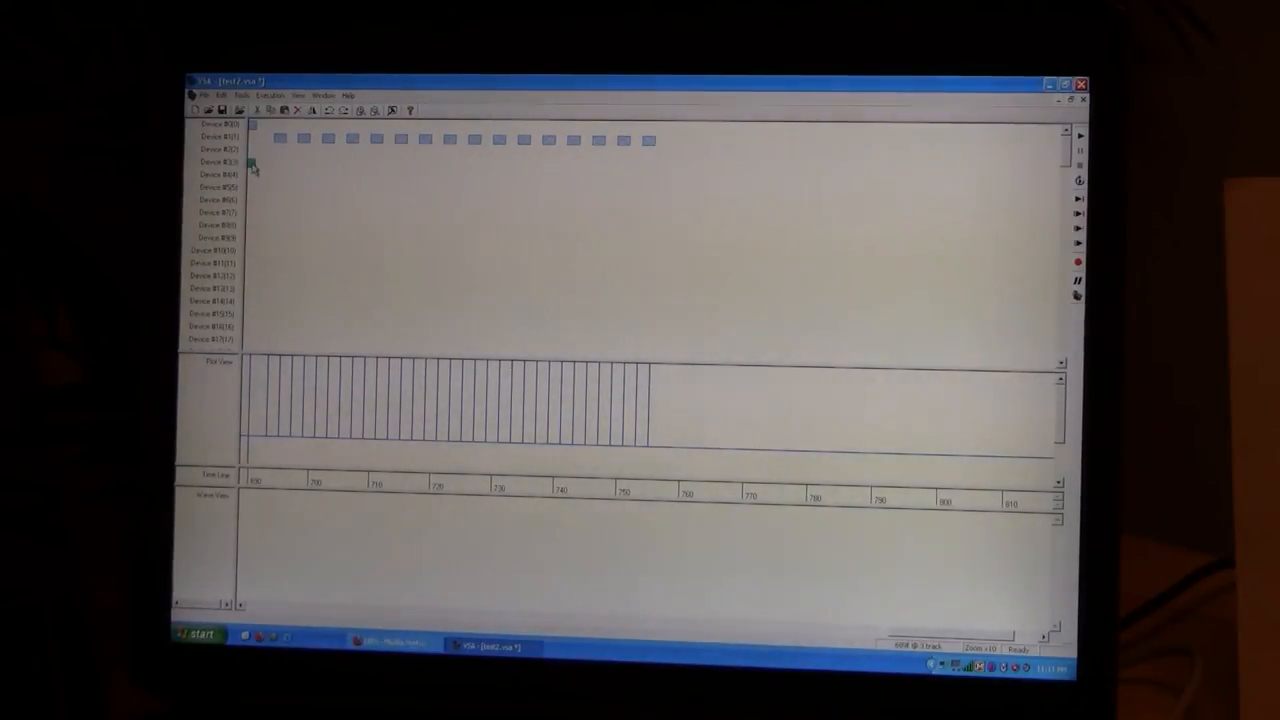